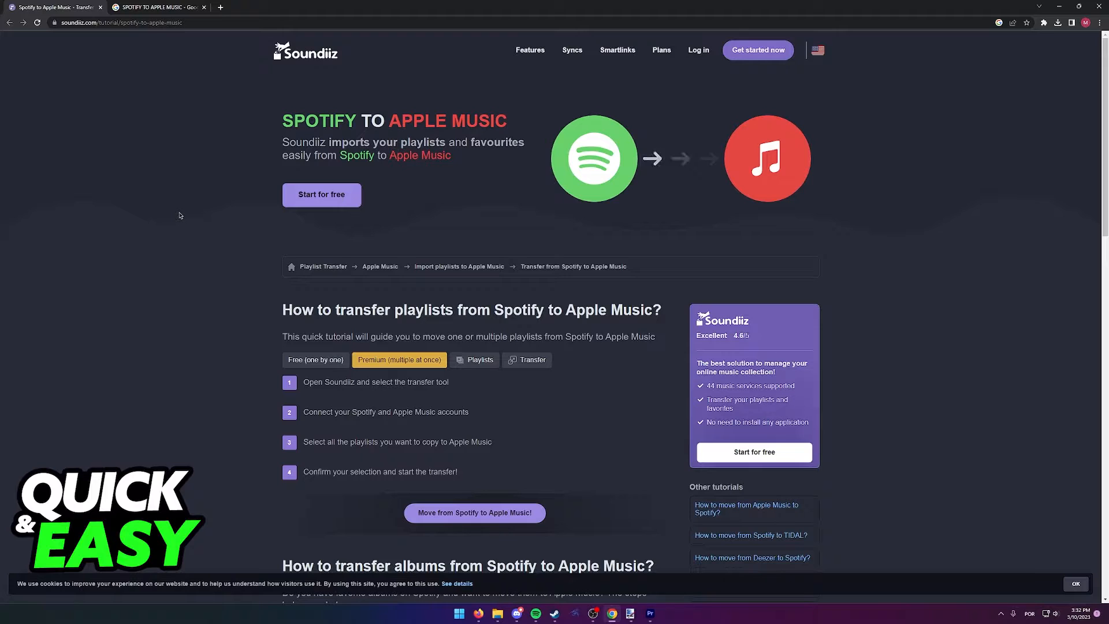
mouse_move(124, 218)
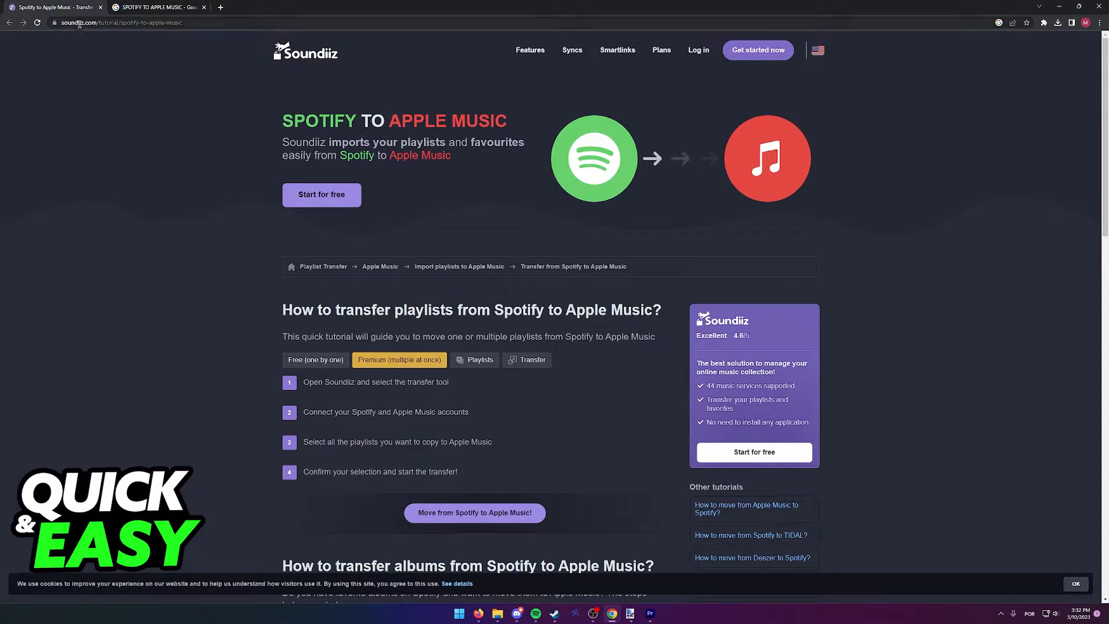
Step: Return from the Google results to the Soundiiz tutorial and start Soundiiz for free
left_click(155, 7)
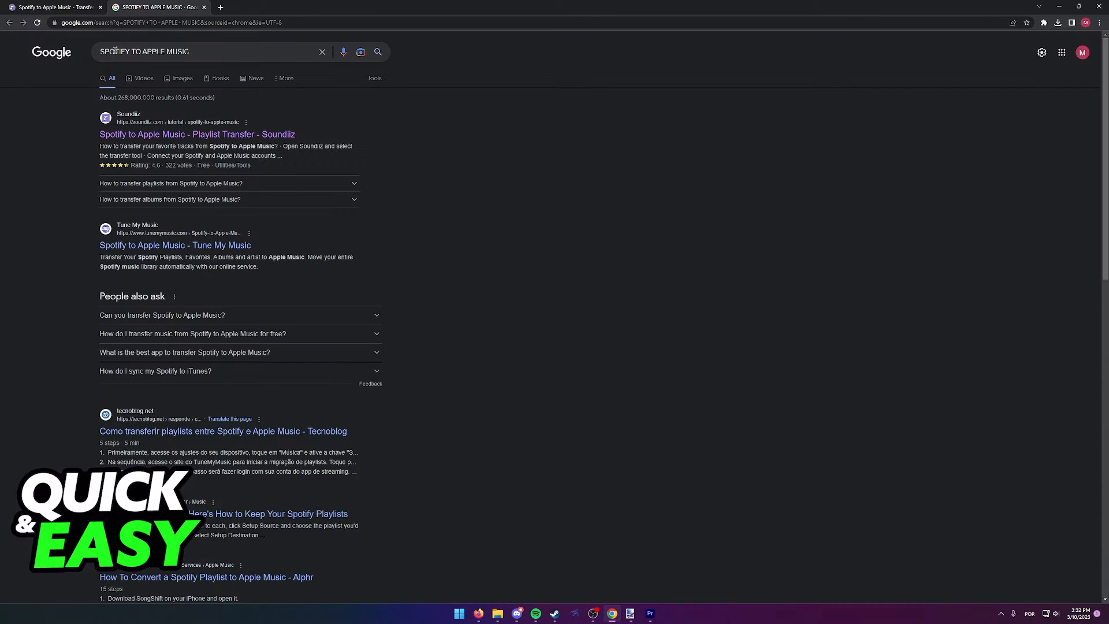
left_click(208, 52)
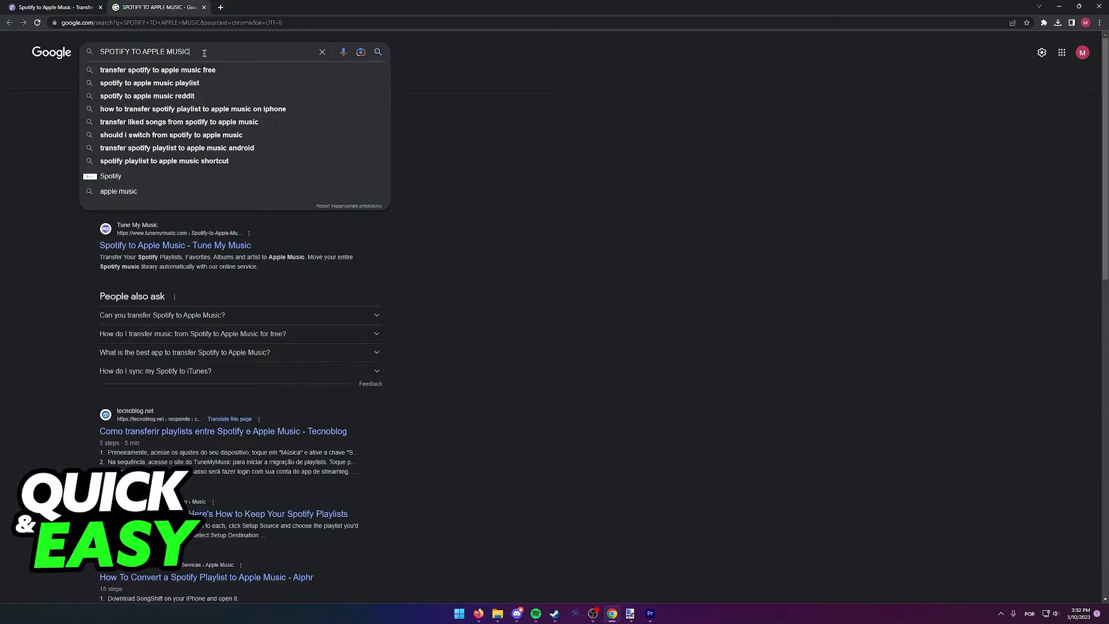
left_click(379, 52)
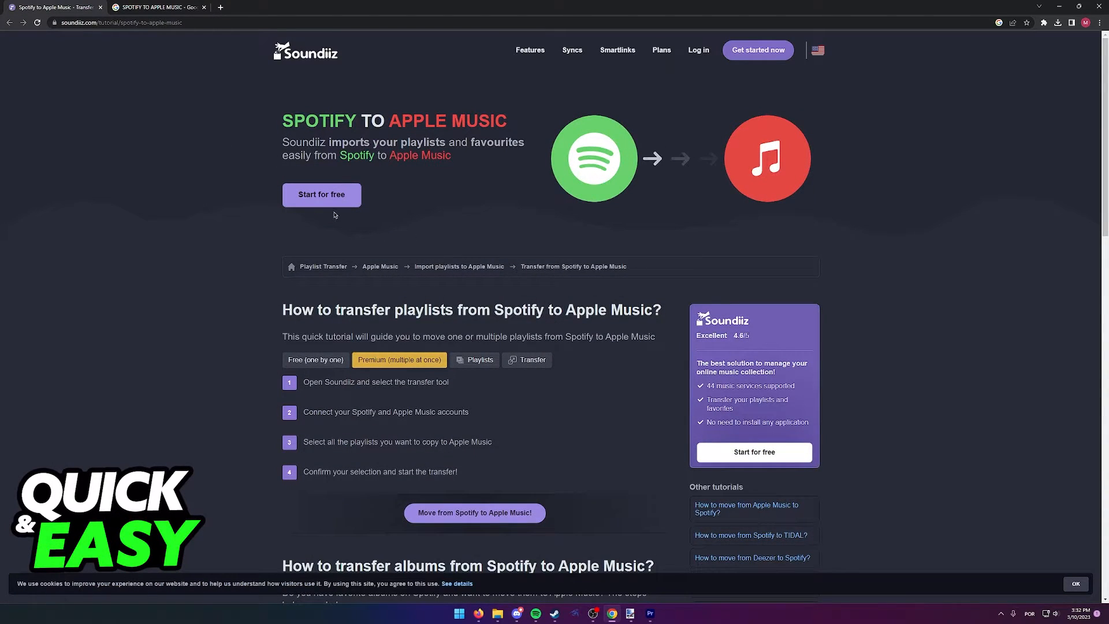
left_click(322, 194)
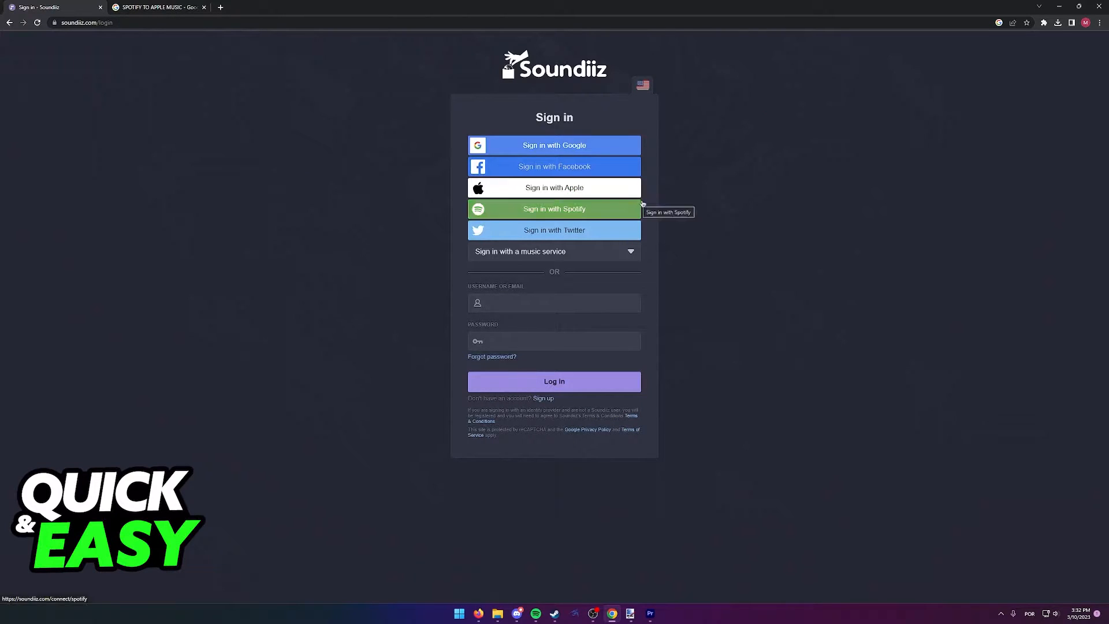
mouse_move(832, 229)
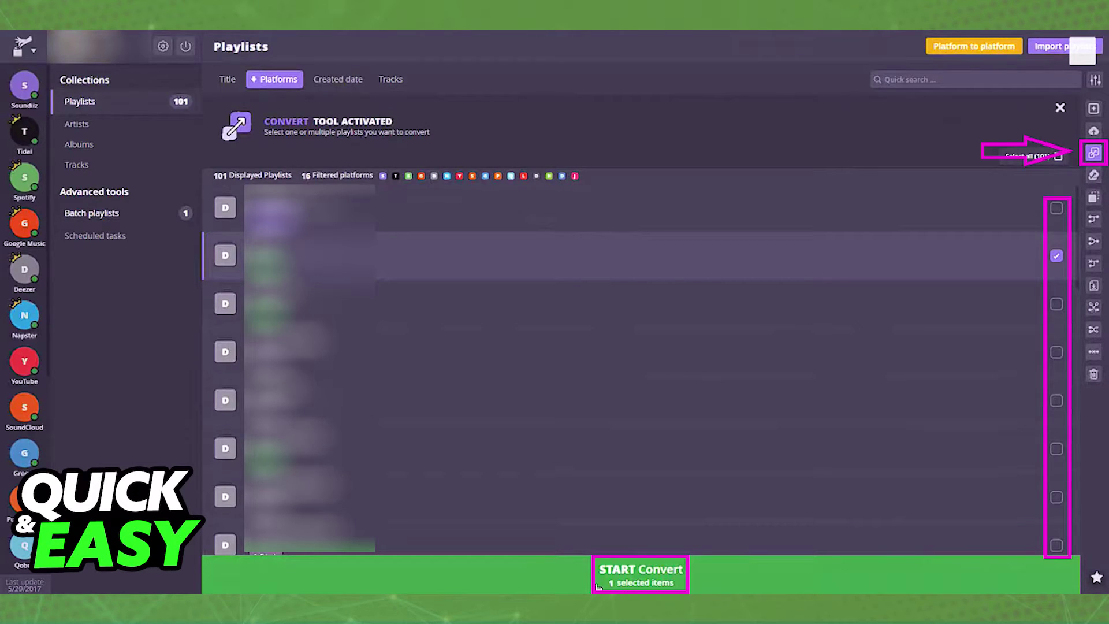
Step: Start converting the one playlist marked in the playlist library
left_click(639, 576)
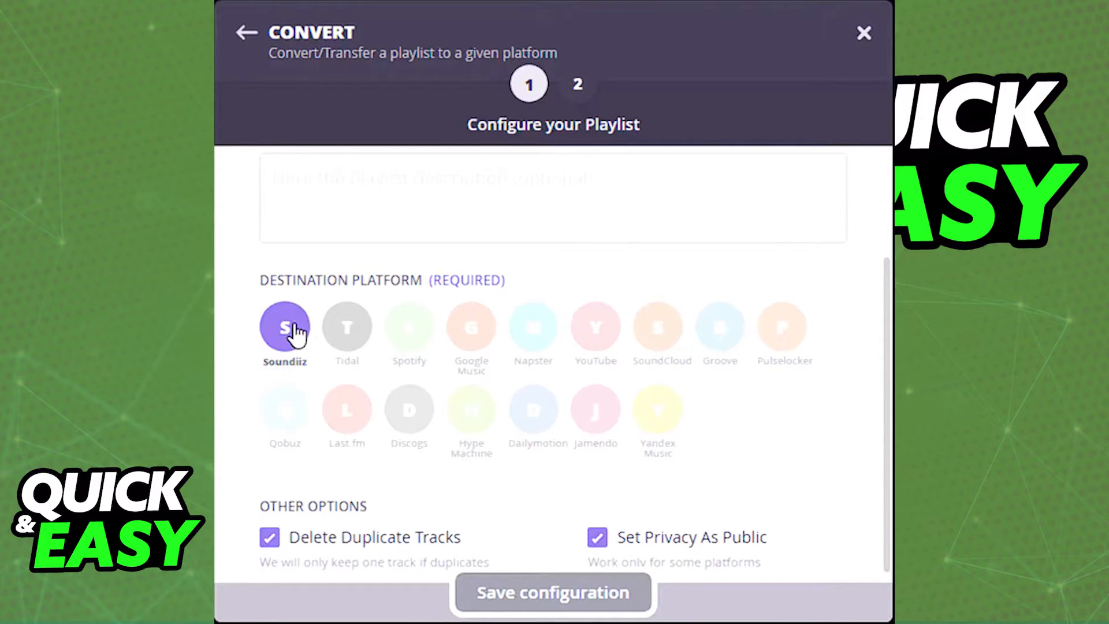
Step: Choose the destination platform, keeping duplicate removal and public privacy enabled
left_click(550, 592)
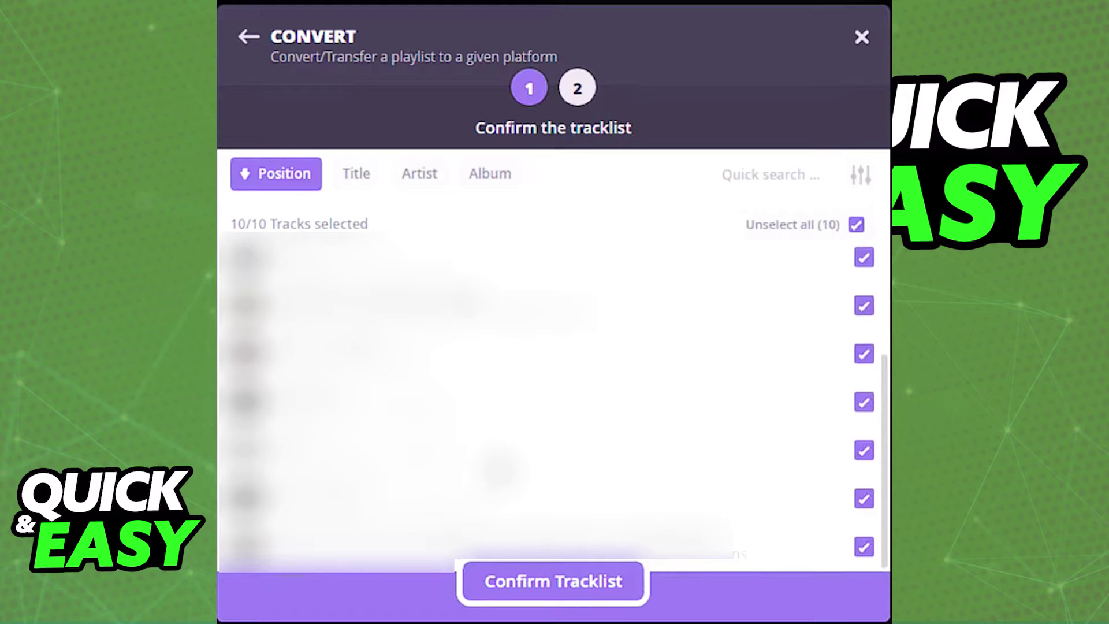
Step: Confirm all 10 tracks so the transfer finishes with 10/10 tracks marked OK
left_click(555, 581)
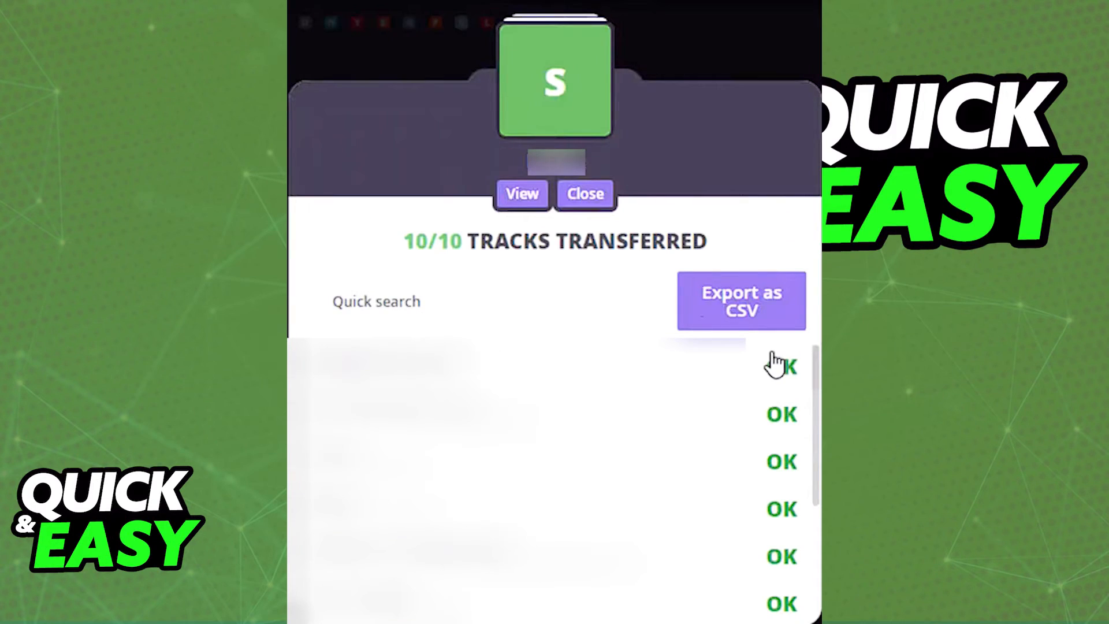